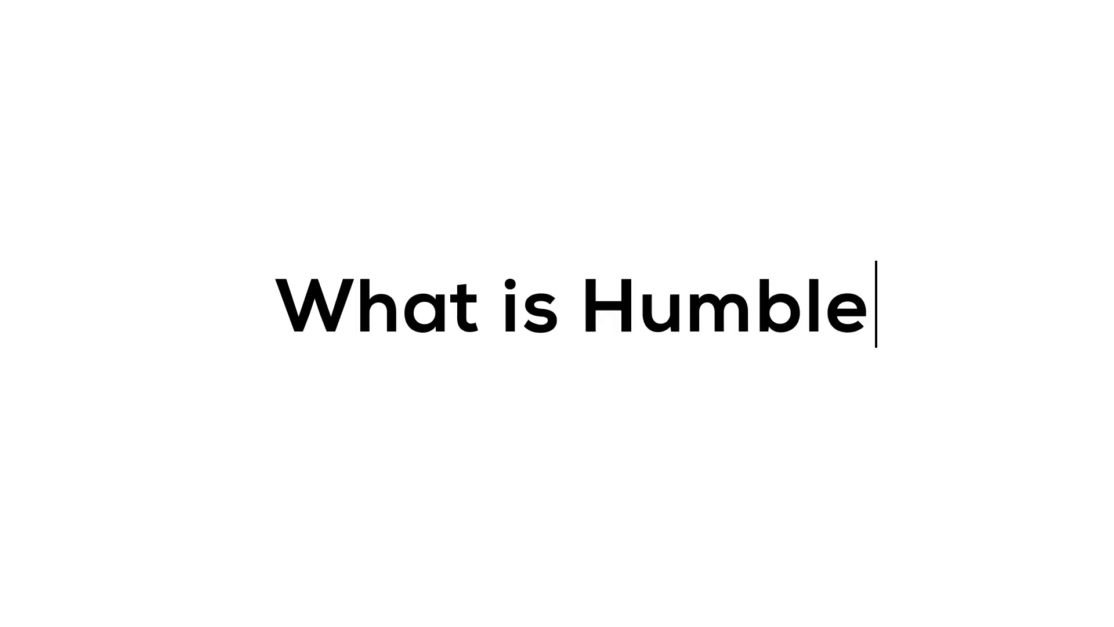
pyautogui.write('Eagle?')
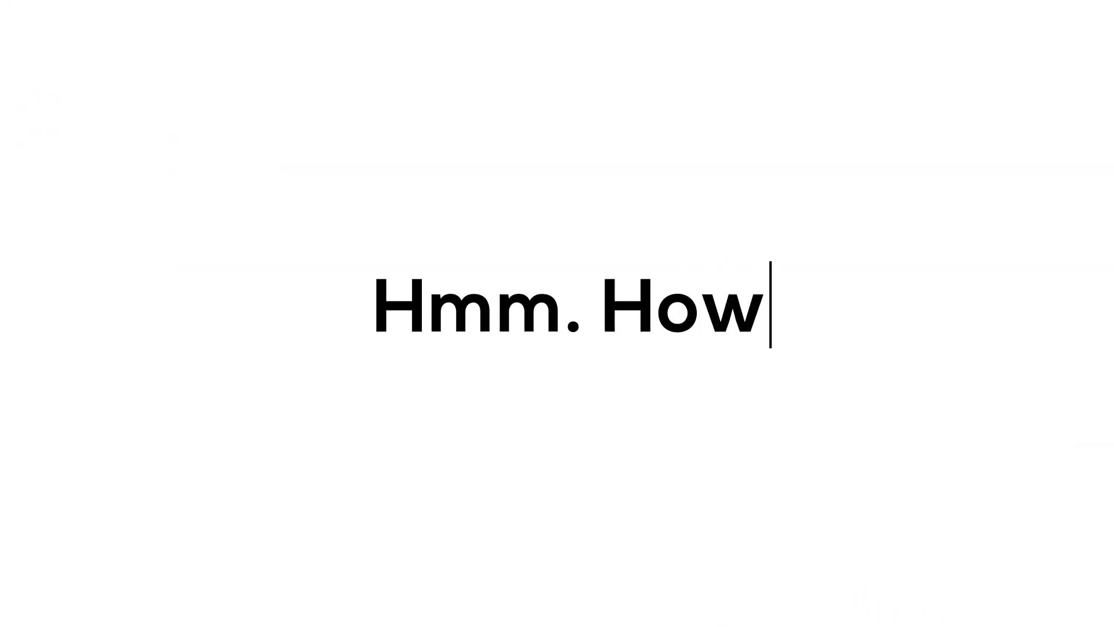
pyautogui.write('does that work?')
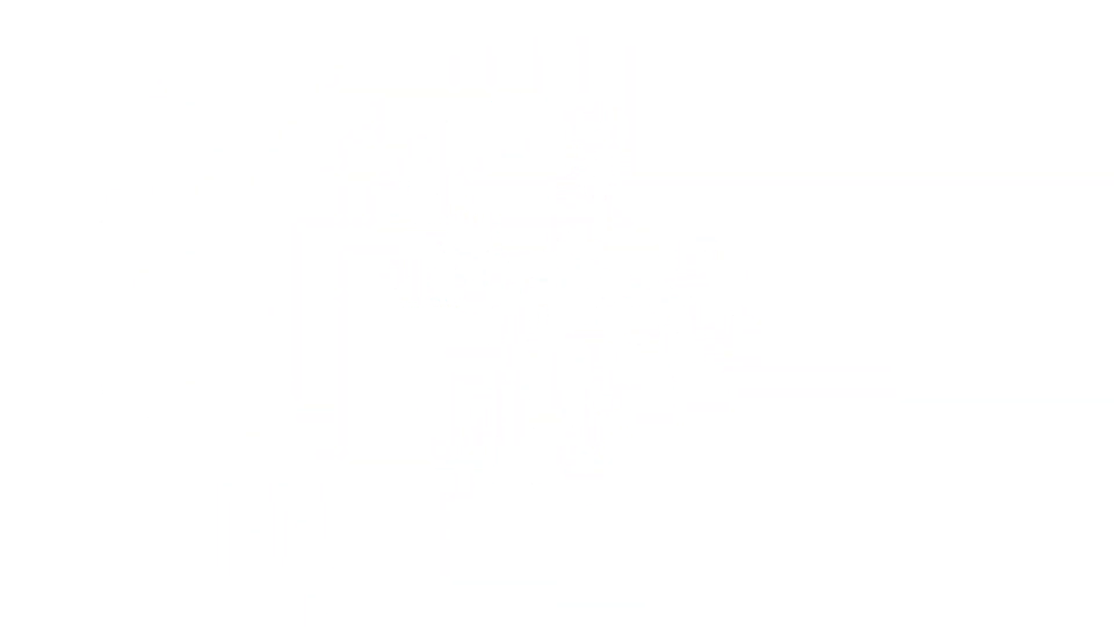
pyautogui.write('Interesting. Is it hard to set')
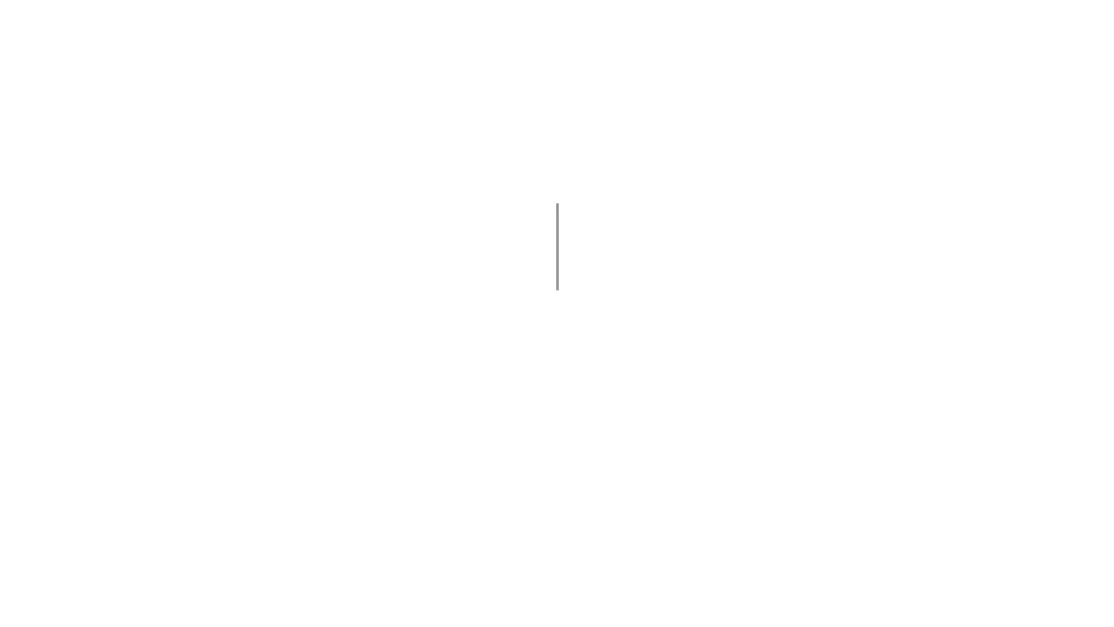
pyautogui.write("but what if I'm looking to gene")
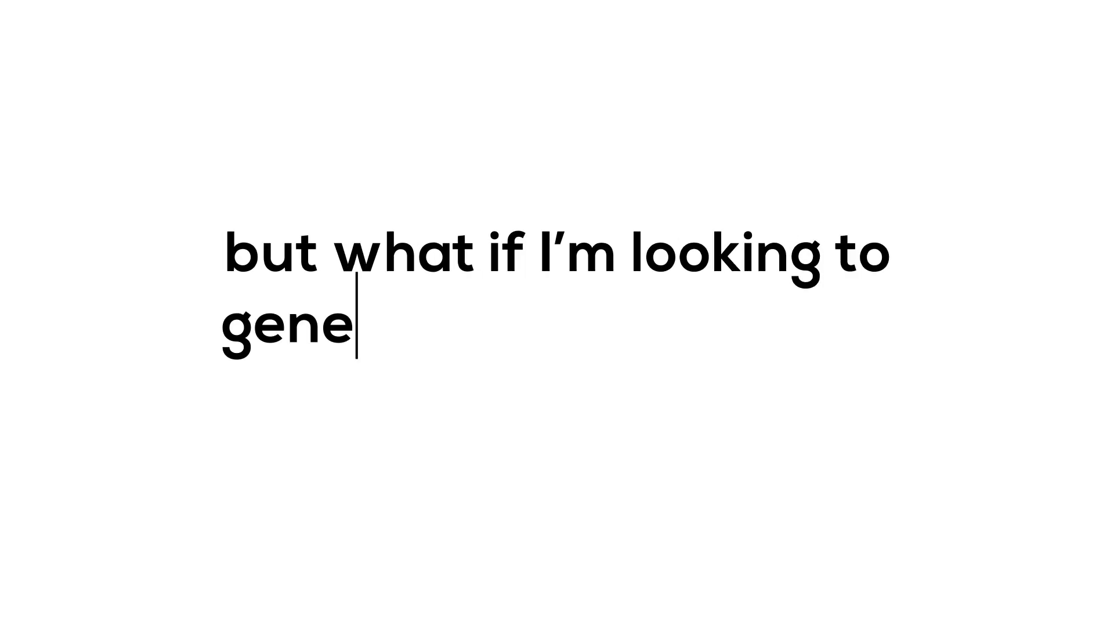
pyautogui.write('rate MORE PROFIT, not just')
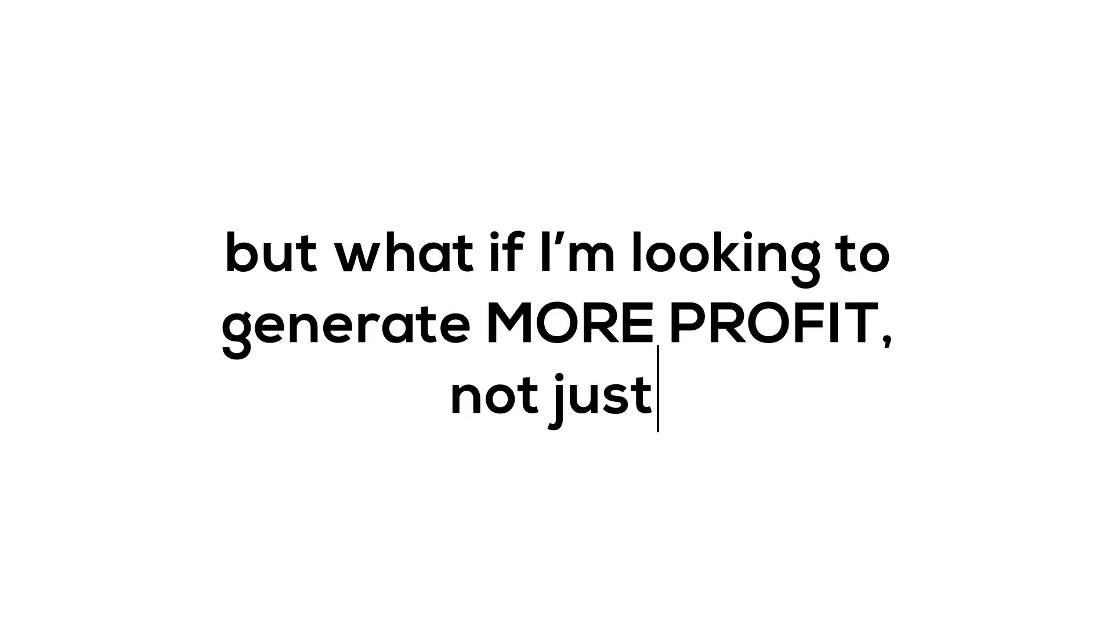
pyautogui.write('volume?')
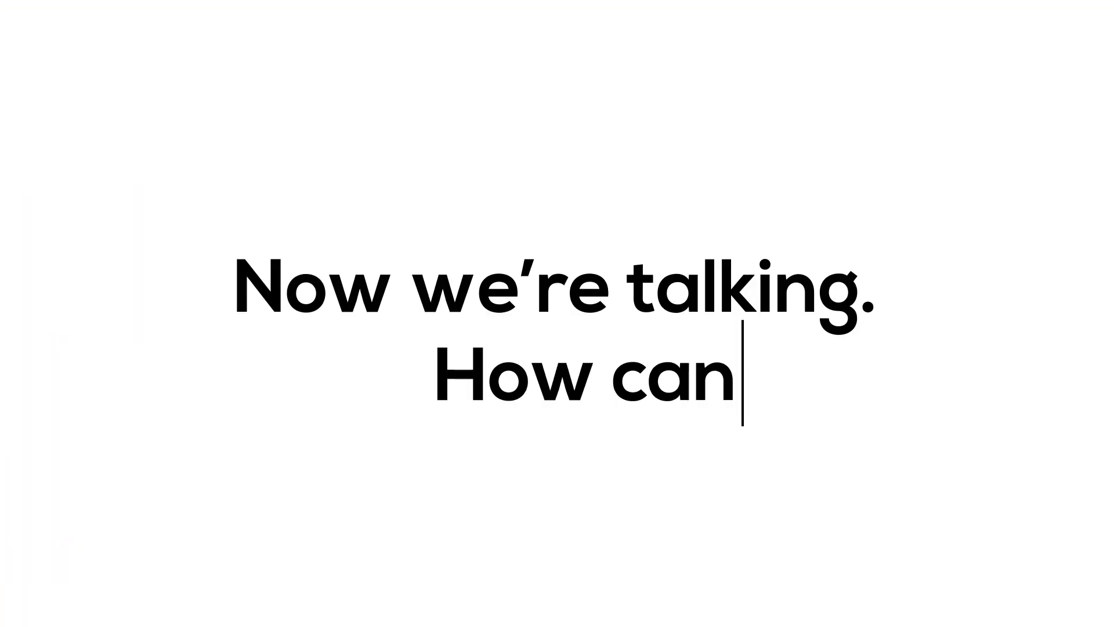
pyautogui.write('I learn more?')
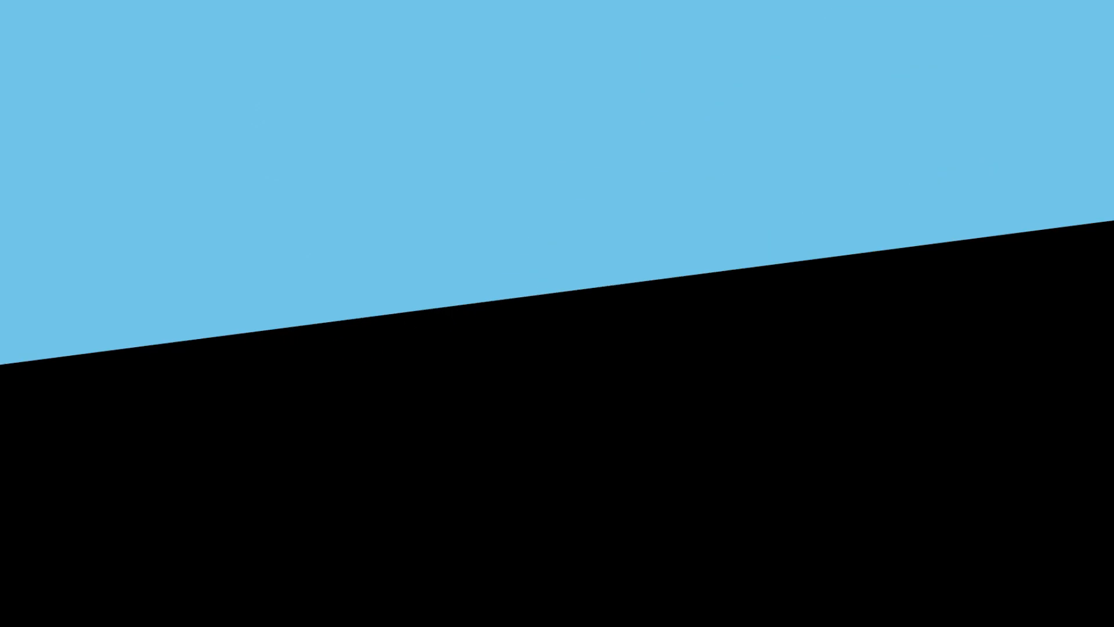
pyautogui.write('I NEED CAR')
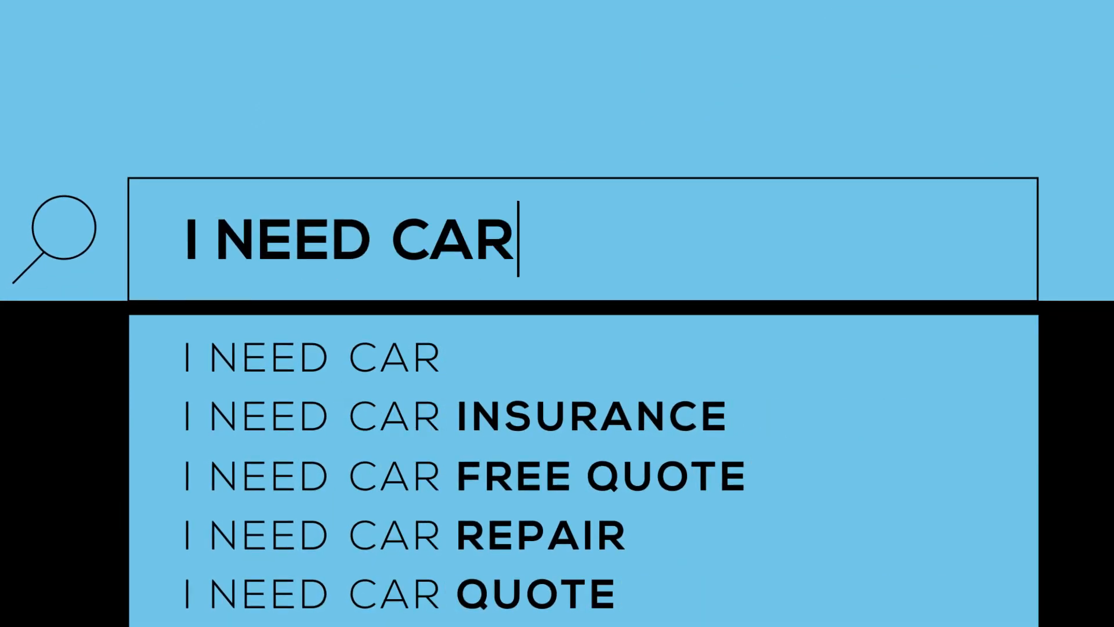
pyautogui.write('INSURANCE')
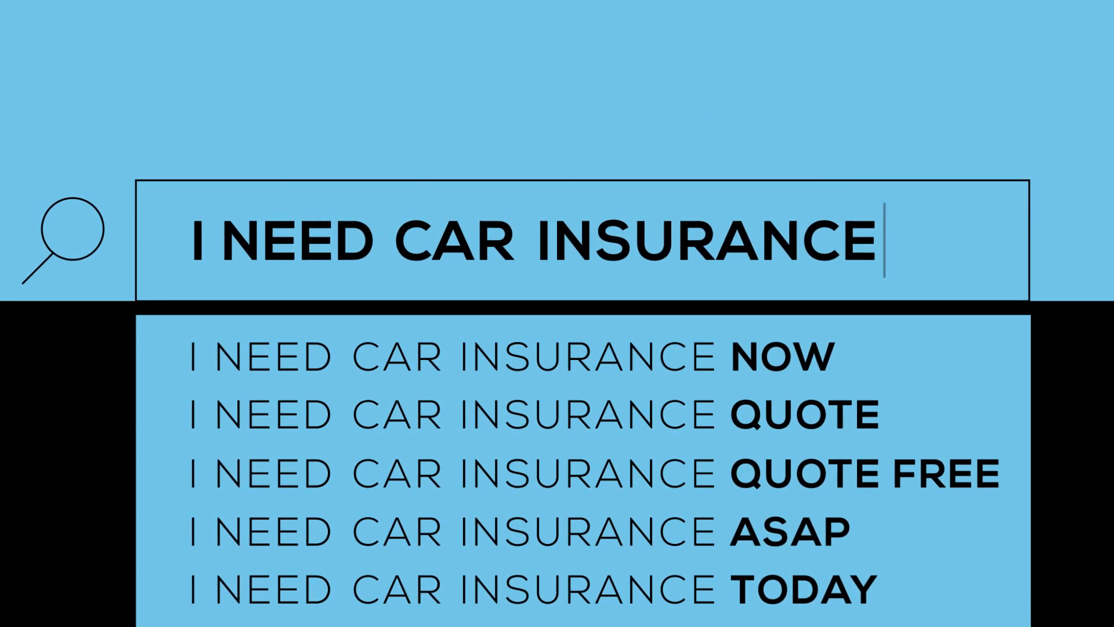